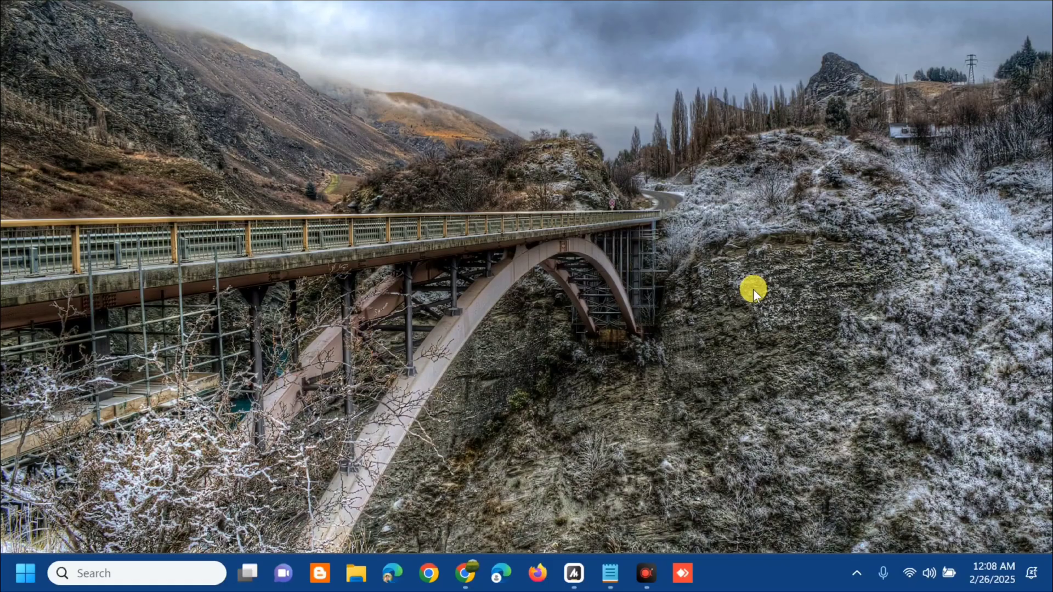
mouse_move(201, 412)
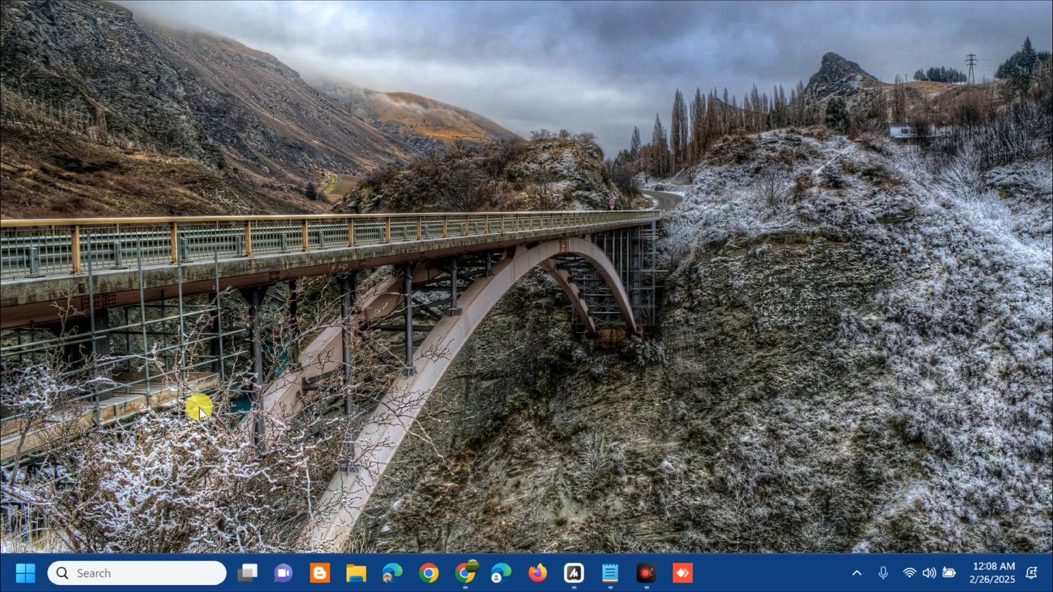
Step: Search Windows for 'internet options' and launch the Internet Properties window
click(25, 573)
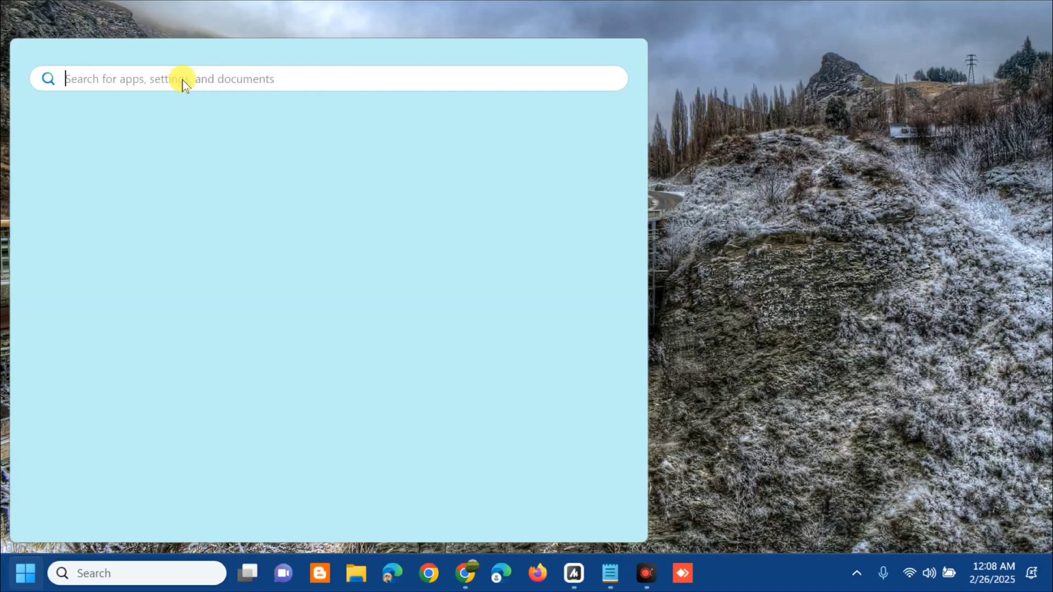
text(Internet Options)
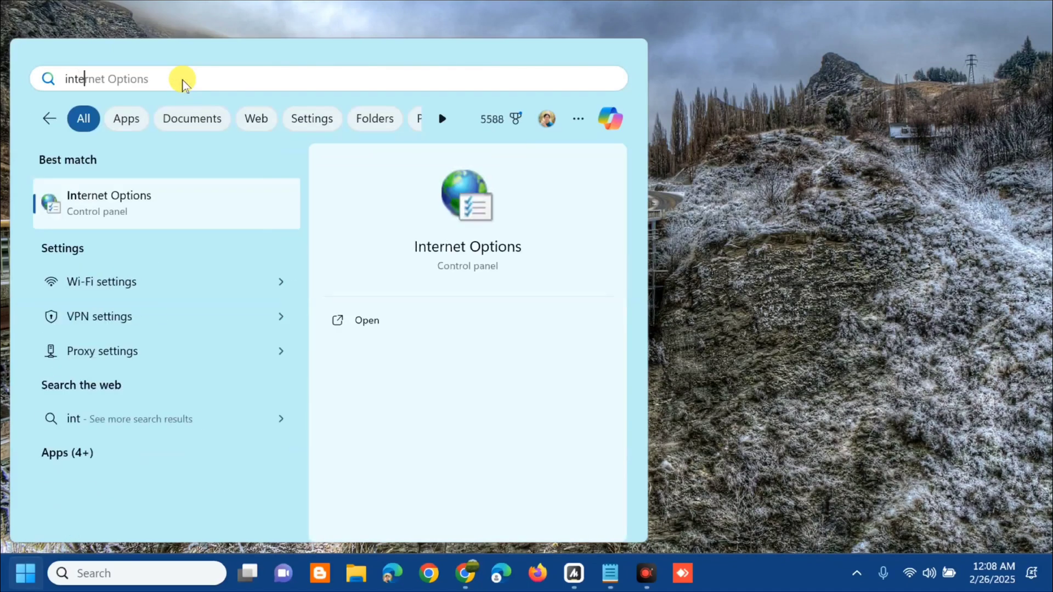
text(internet options)
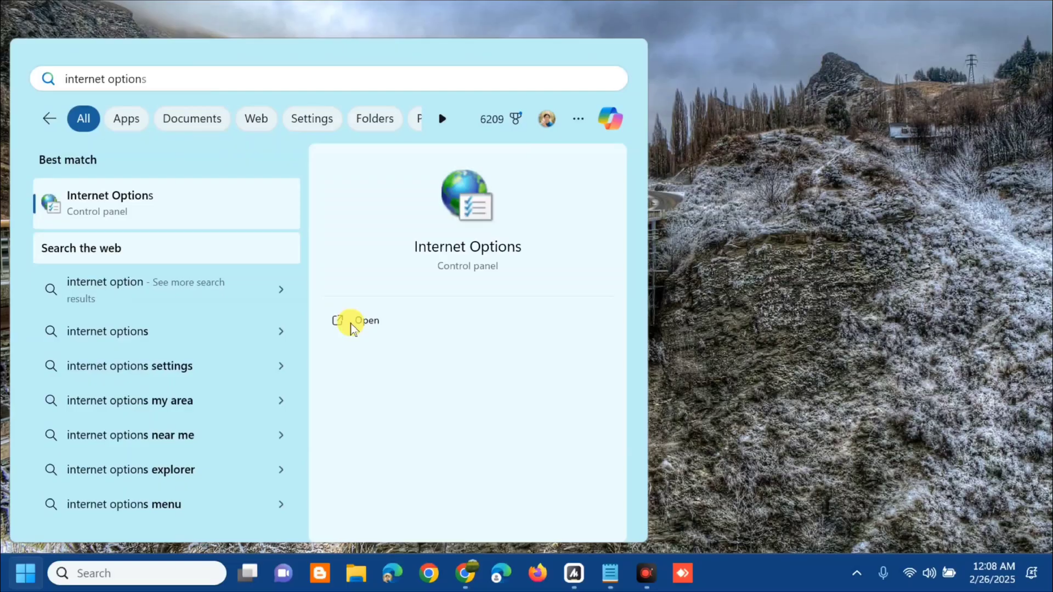
click(358, 321)
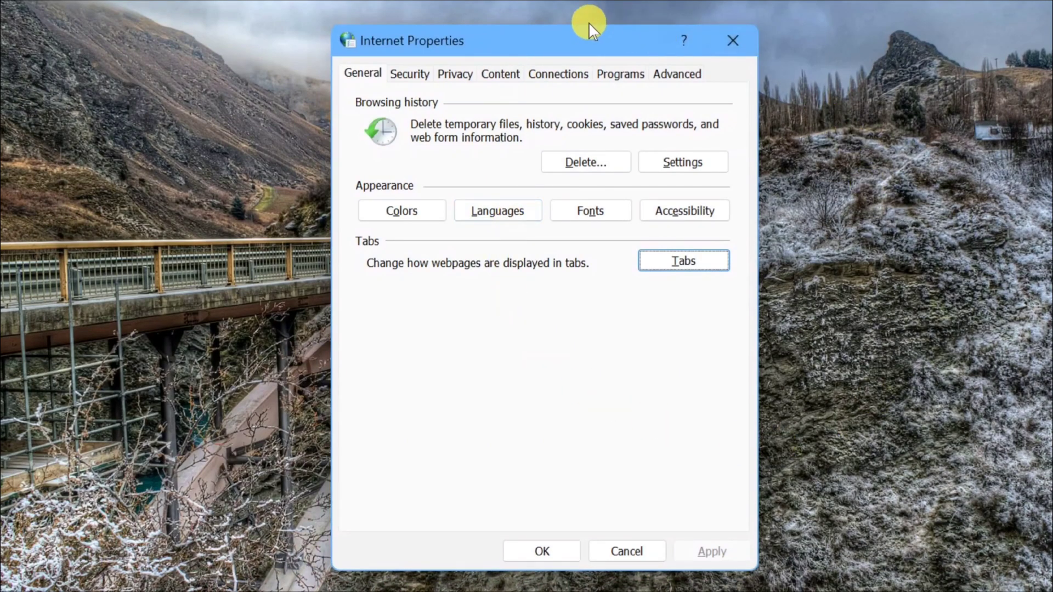
mouse_move(351, 77)
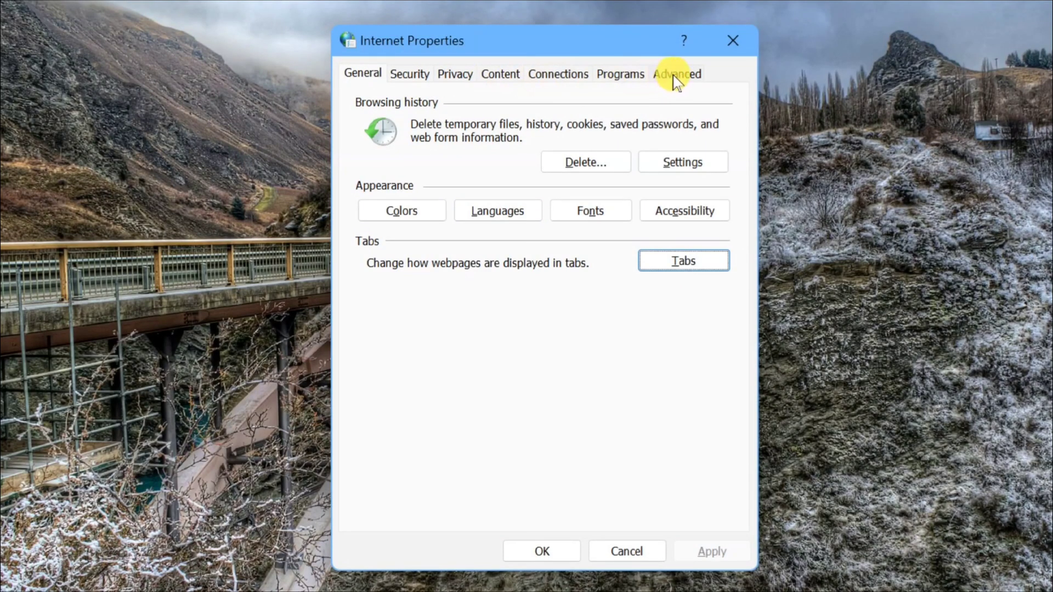
Step: Switch to Advanced settings and scroll to the Security section's Use TLS entries
click(677, 74)
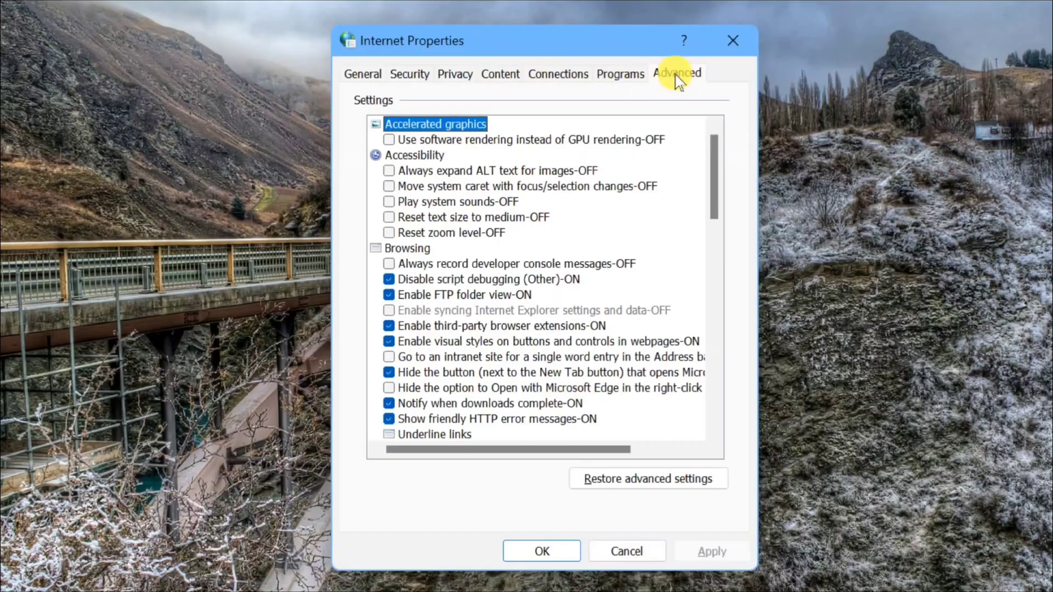
mouse_move(636, 206)
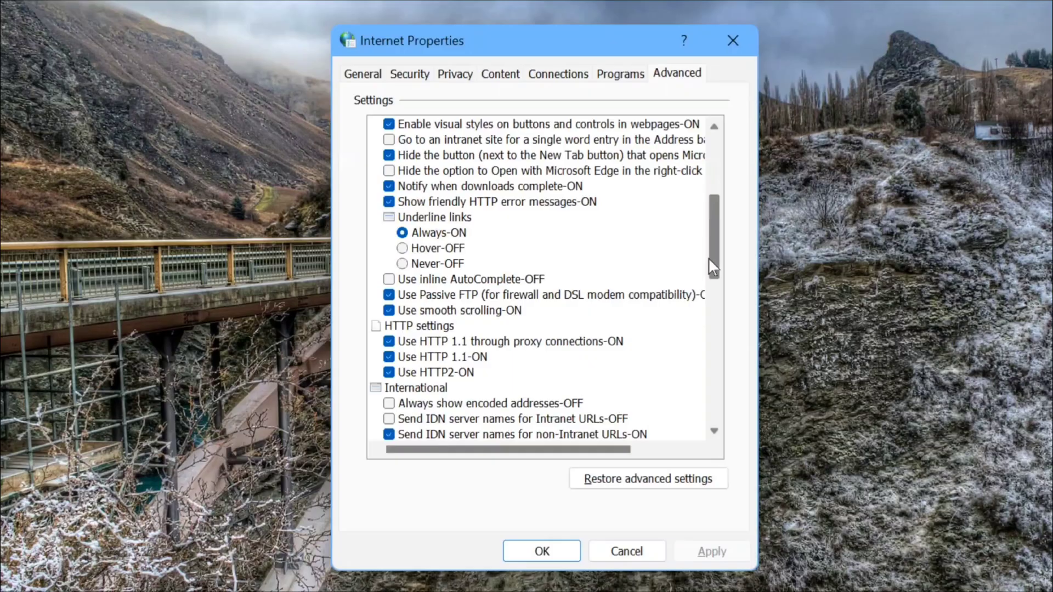
scroll(down, 3)
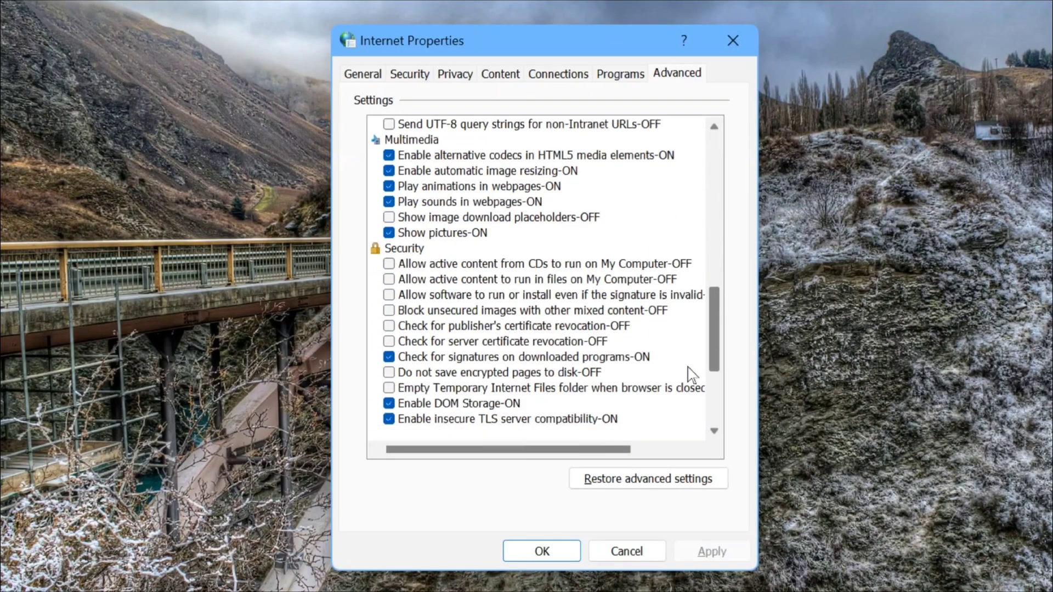
scroll(down, 3)
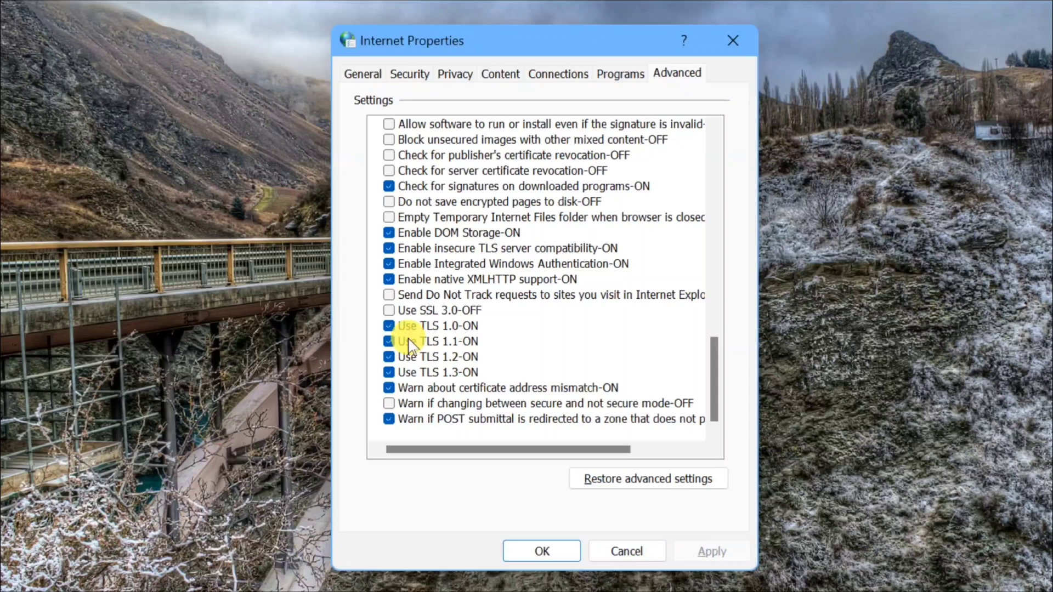
Step: Enable Use TLS 1.0 and Use TLS 1.1, apply the change and close Internet Properties
click(388, 341)
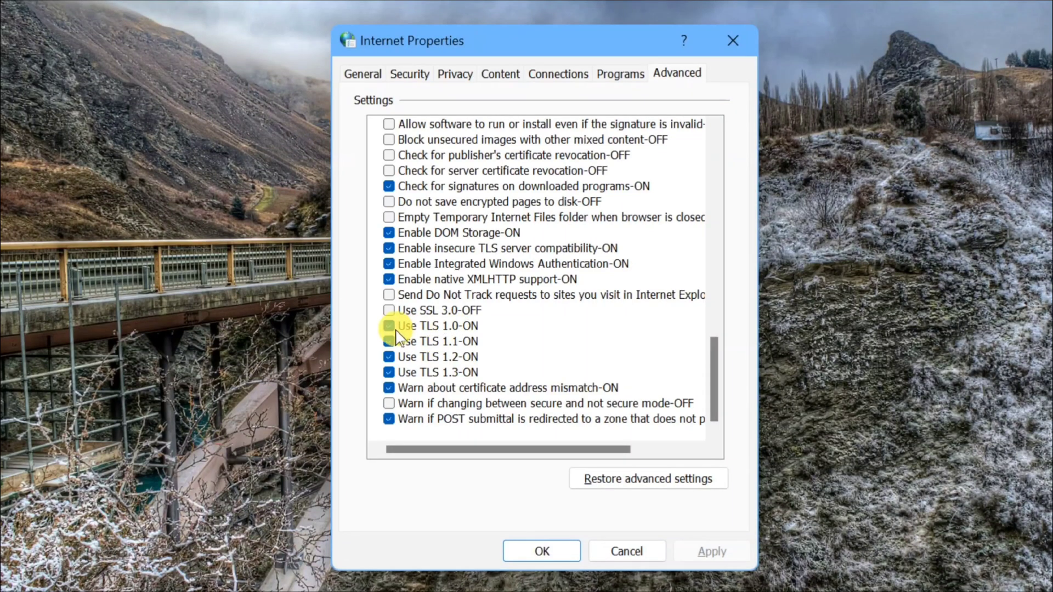
click(390, 326)
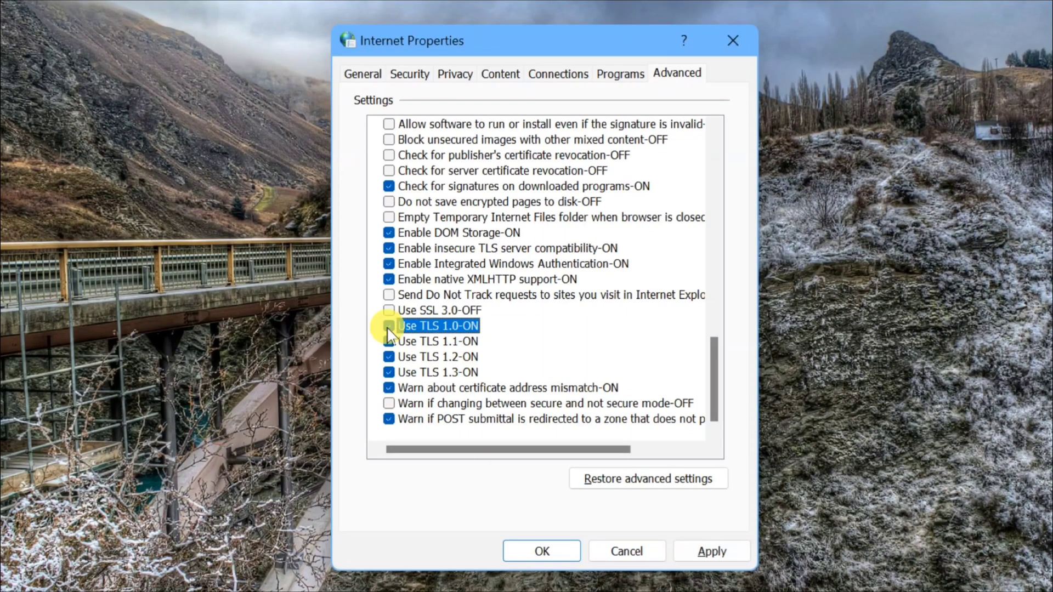
click(388, 343)
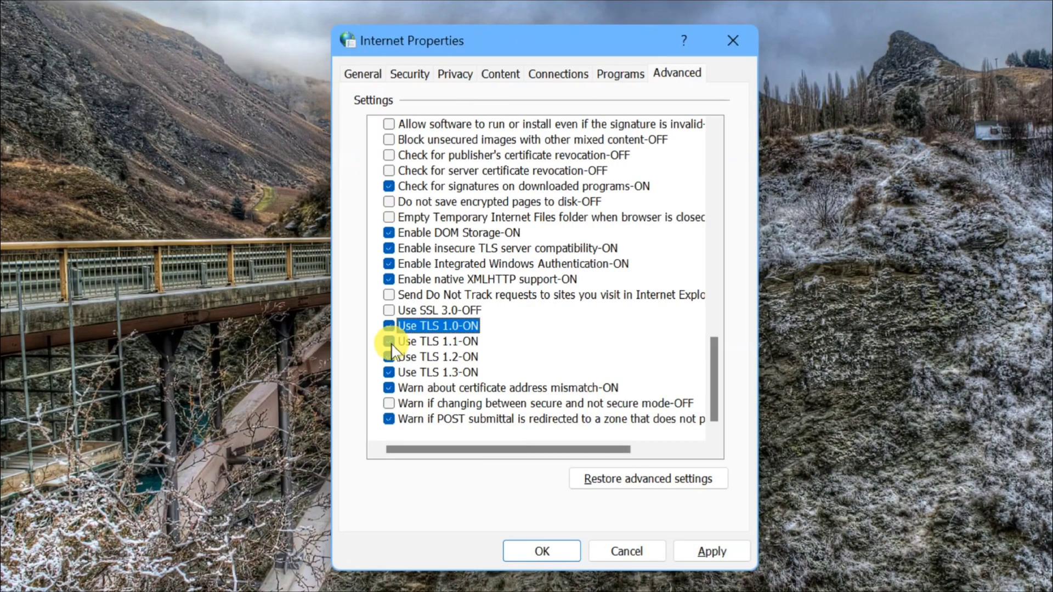
click(389, 342)
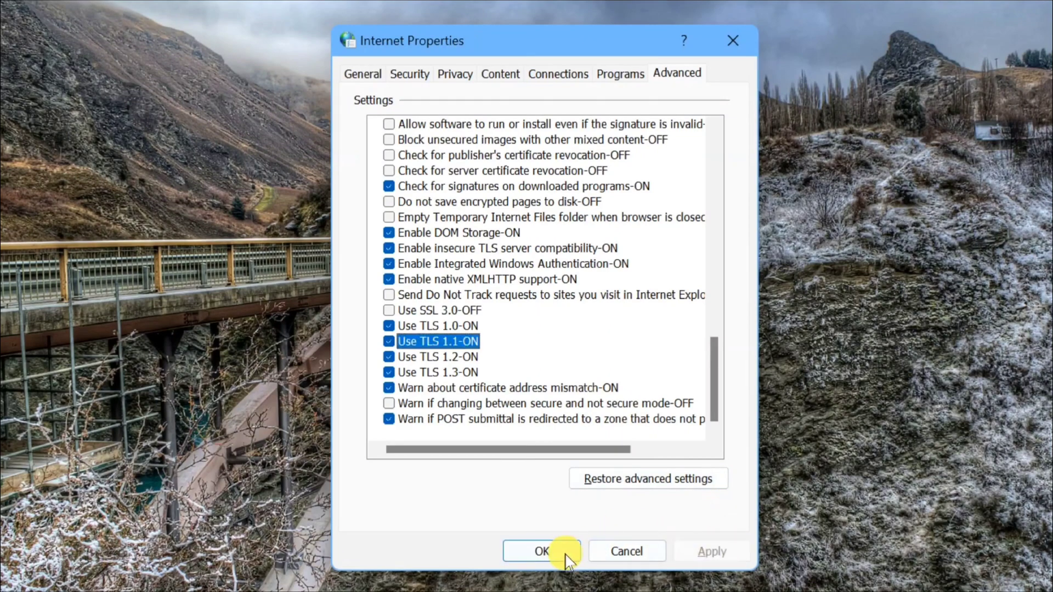
click(24, 575)
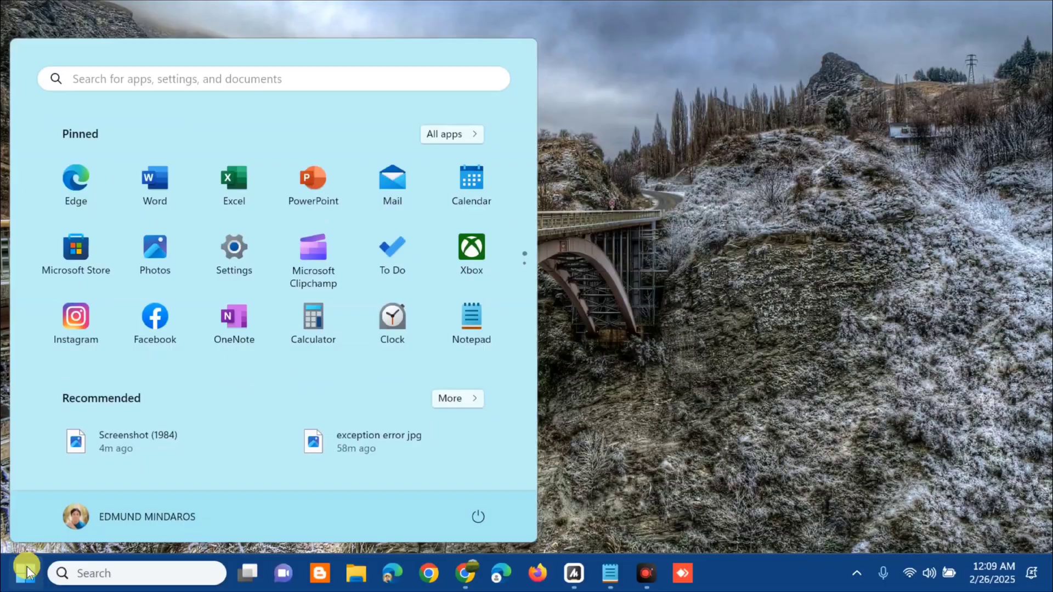
Step: Bring up the Start menu, then dismiss it to return to the desktop
click(479, 517)
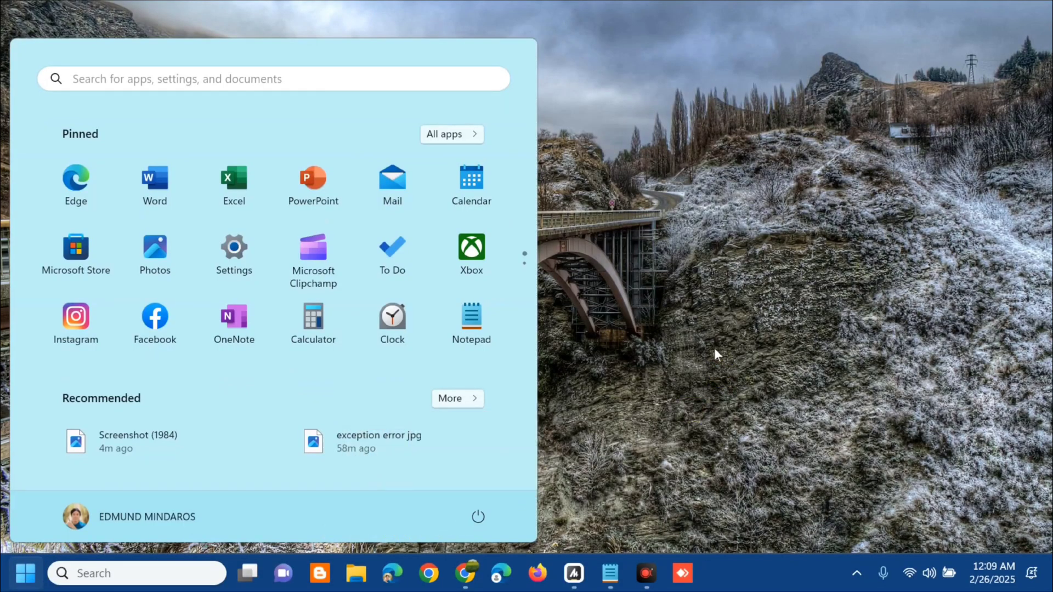
click(715, 353)
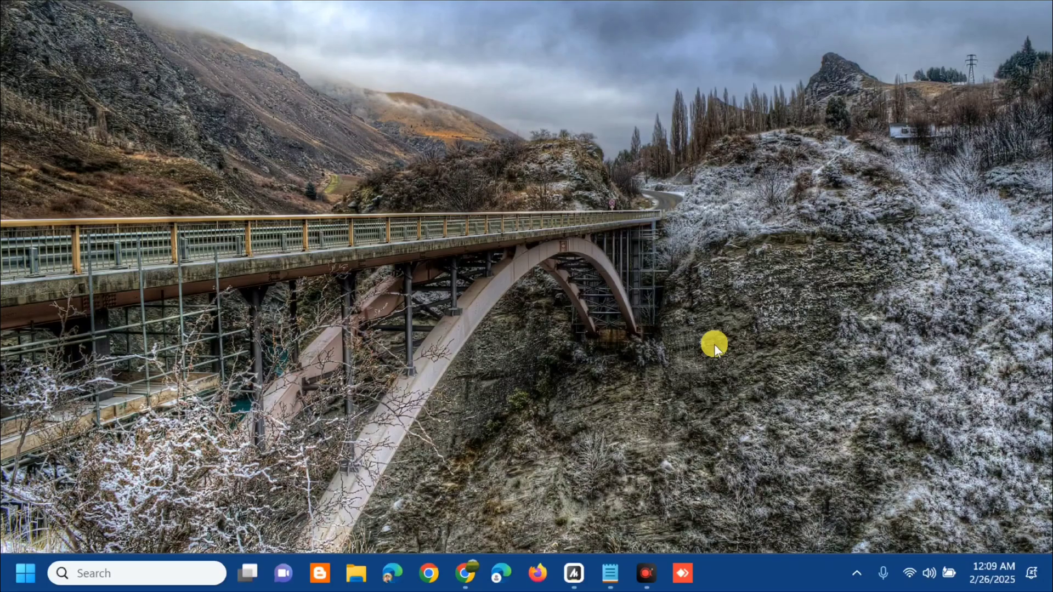